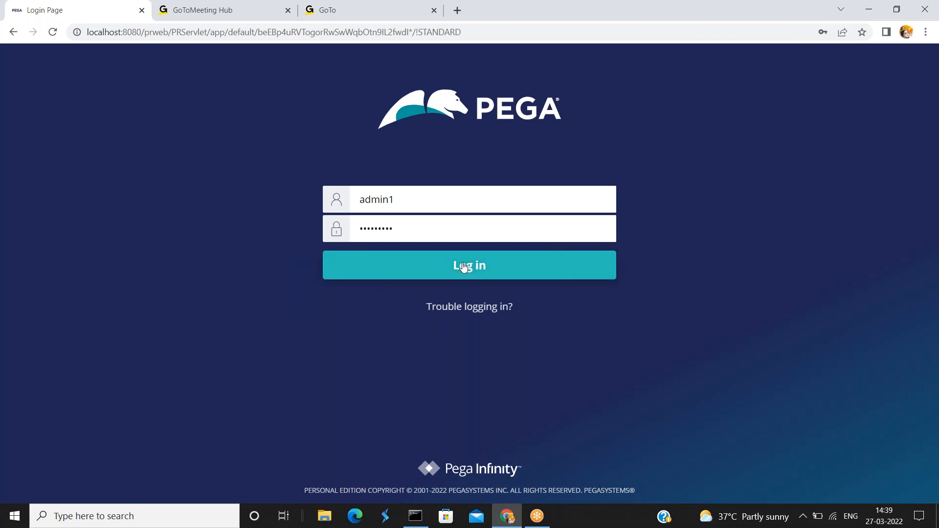
Log in to reach the SBI application's Dev Studio home dashboard
left_click(469, 265)
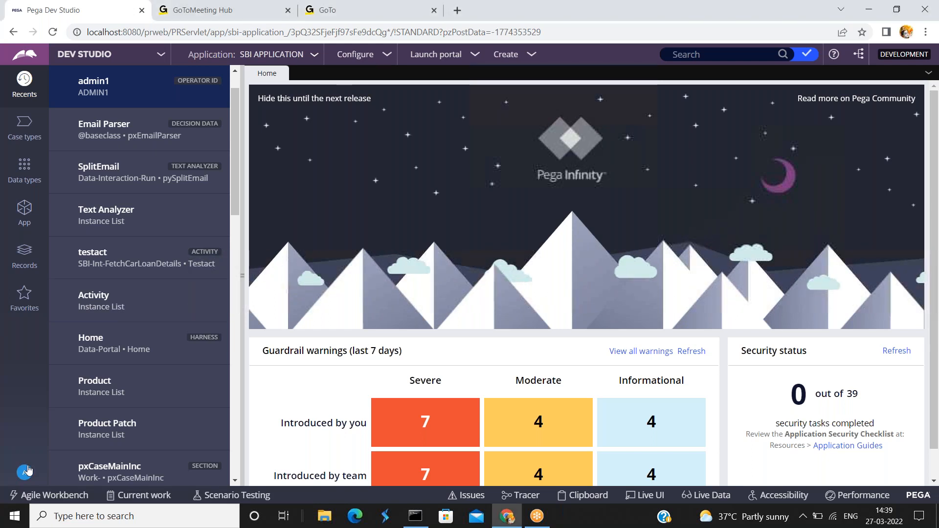
Open the admin1 operator record from the bottom-left avatar menu
left_click(24, 470)
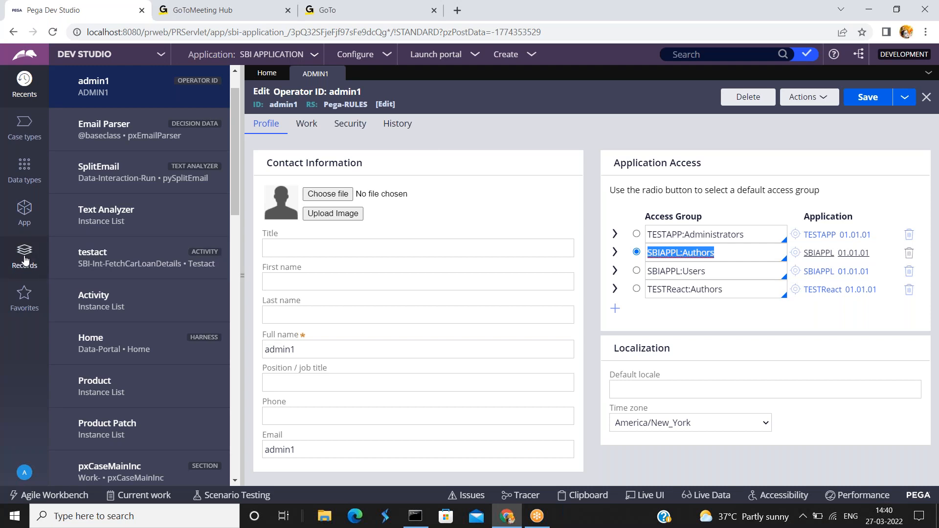
Open Records > Technical > Activity to list all Activity instances
left_click(24, 252)
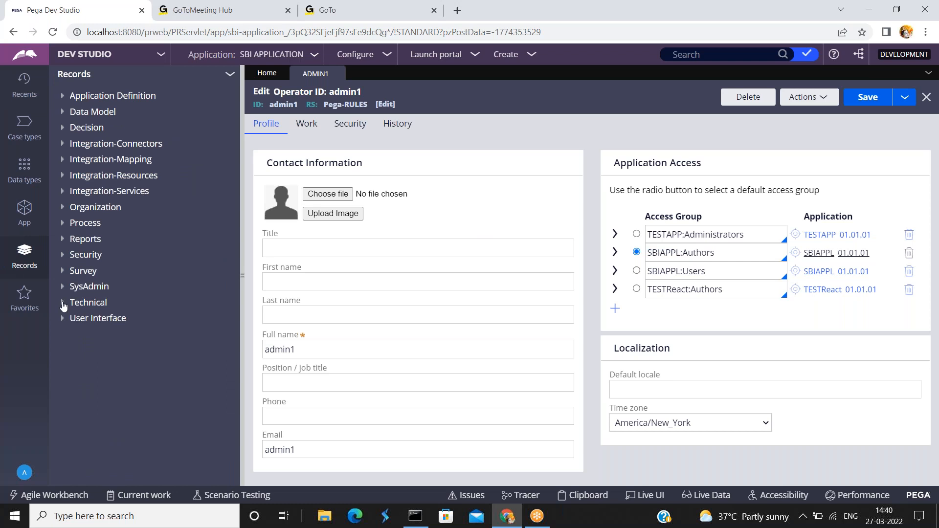
left_click(88, 302)
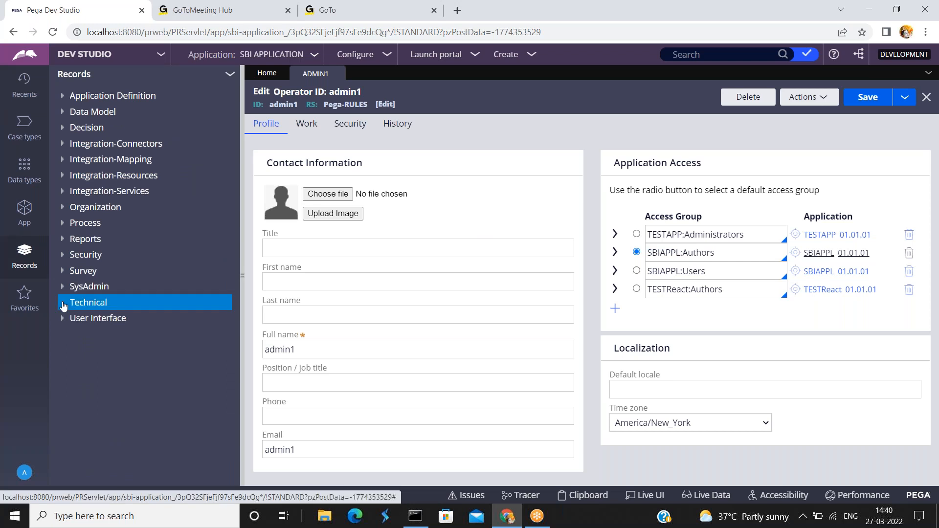
left_click(62, 307)
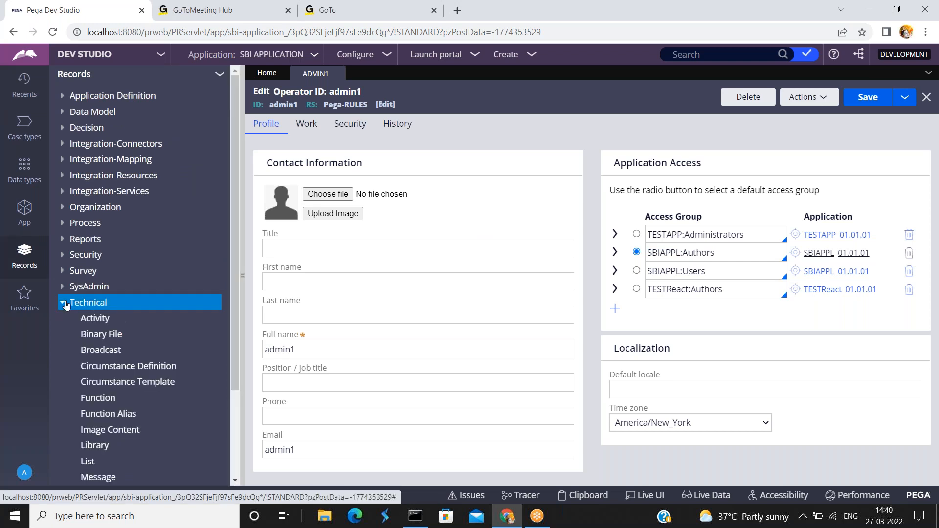
left_click(63, 302)
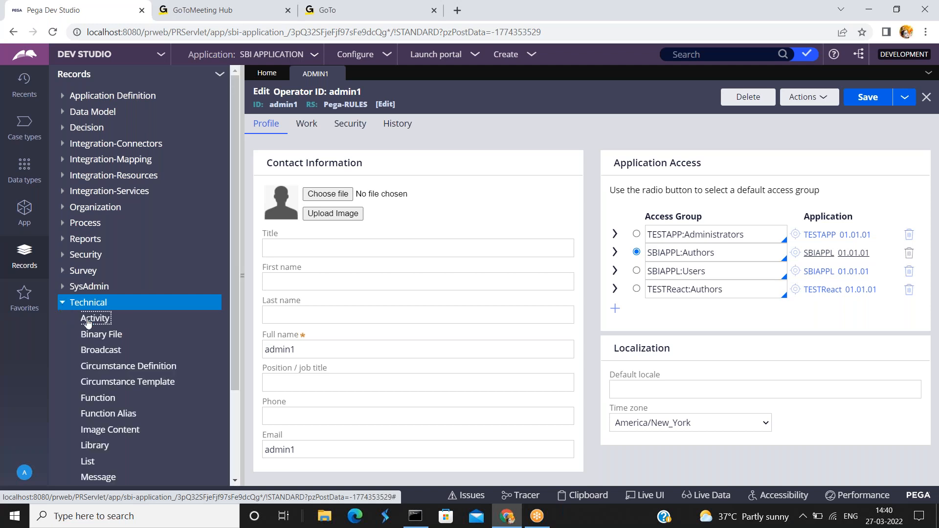
left_click(95, 318)
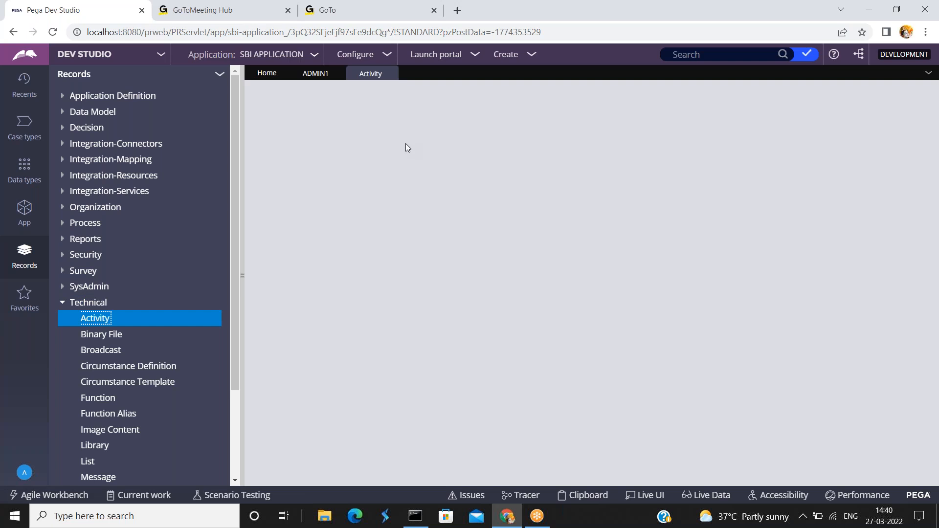
left_click(95, 317)
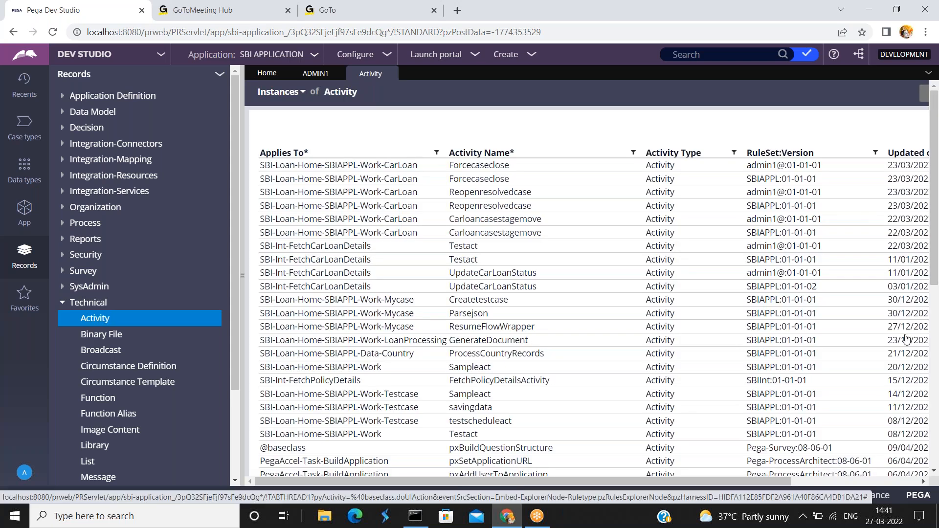
mouse_move(861, 467)
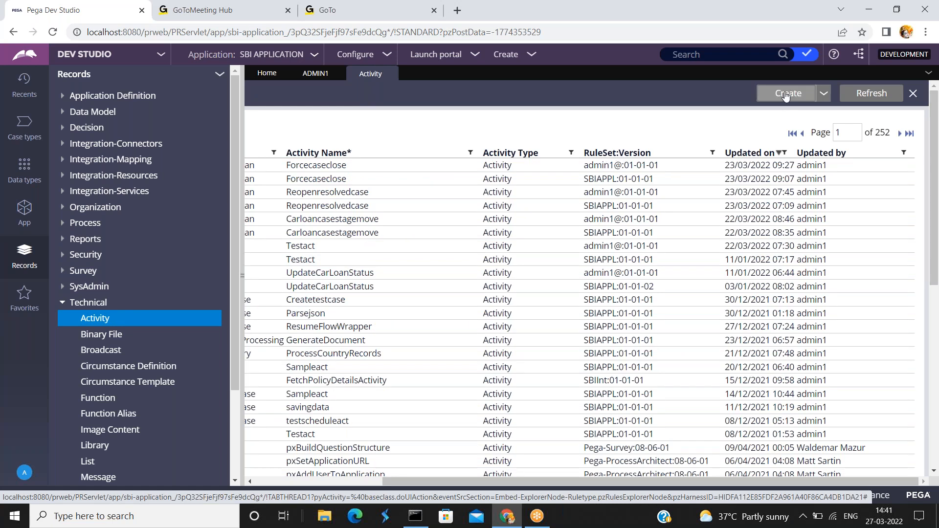
Start a new activity and label it sampleact
left_click(788, 93)
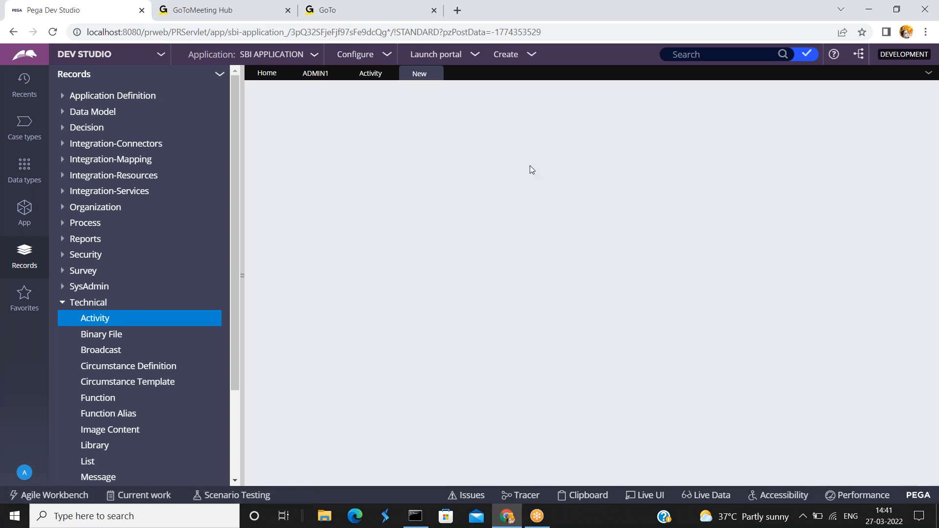
mouse_move(429, 265)
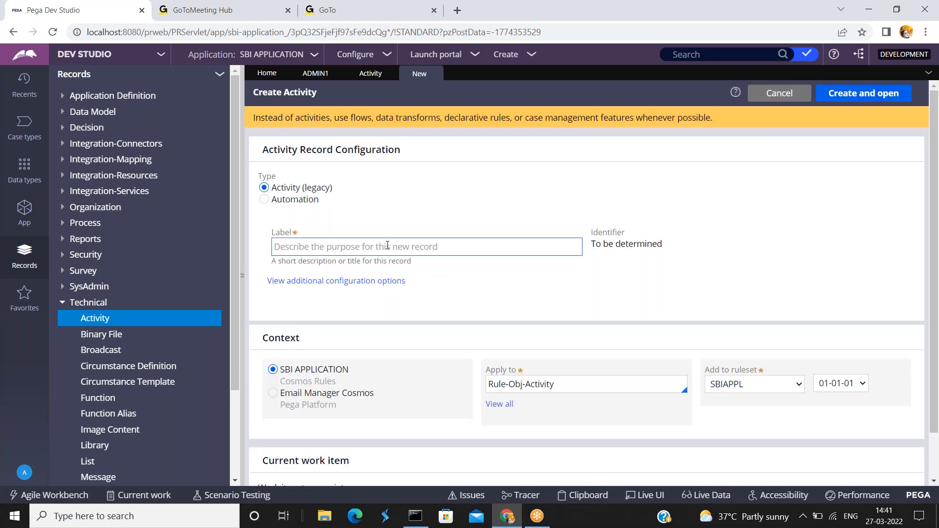
type("testact")
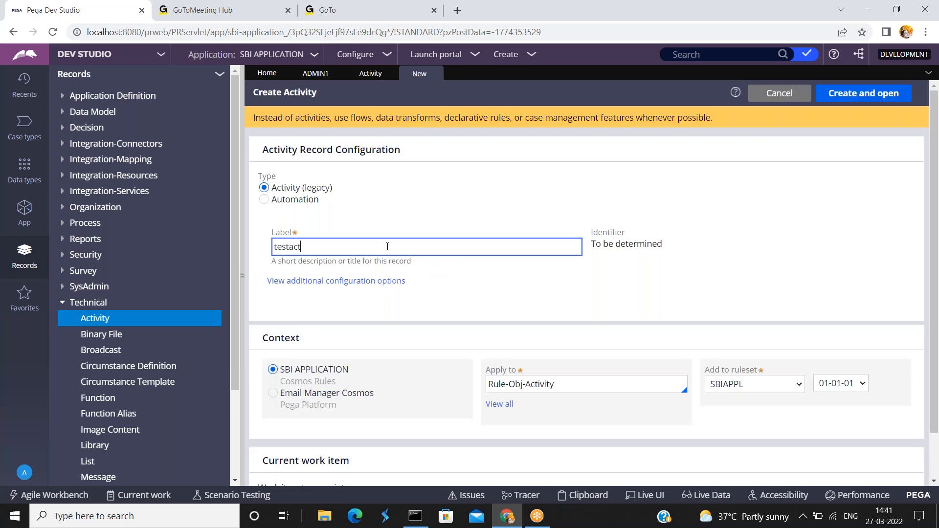
type("ivityformya")
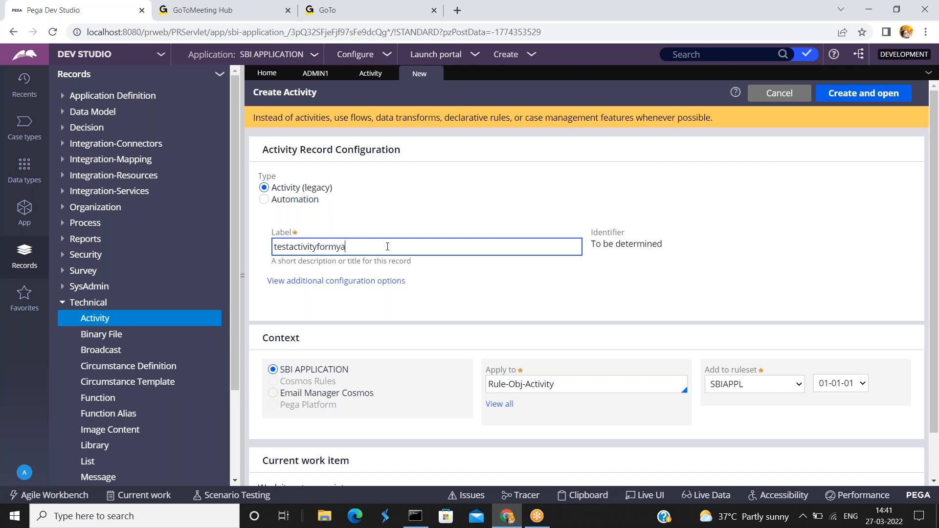
type("pplicaiton")
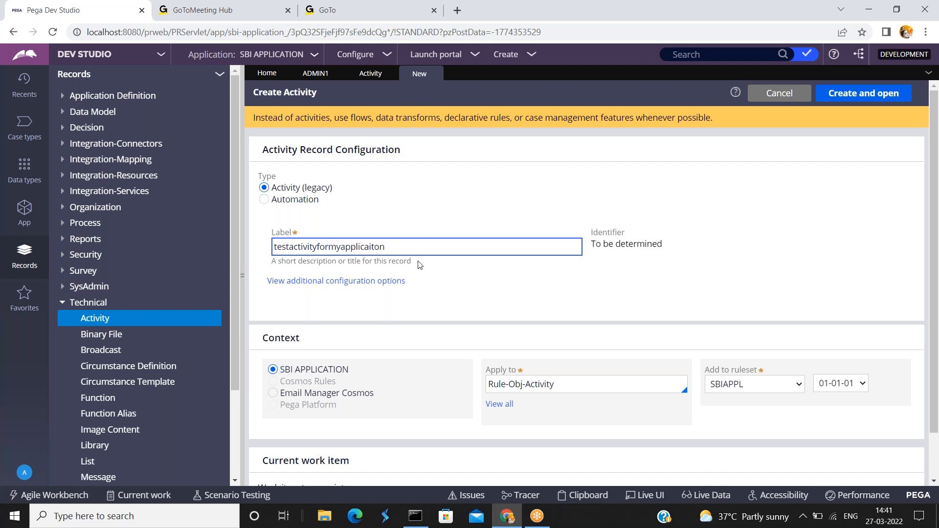
key("Backspace")
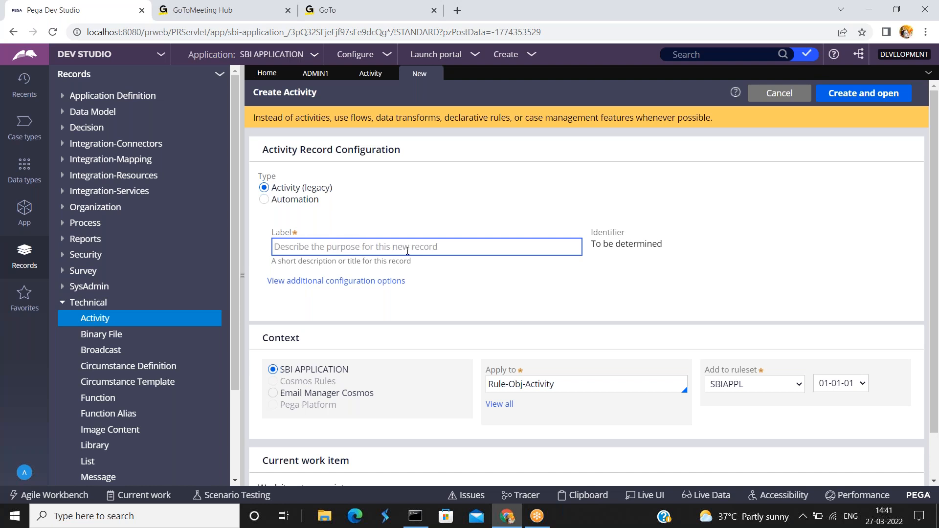
type("sampleact")
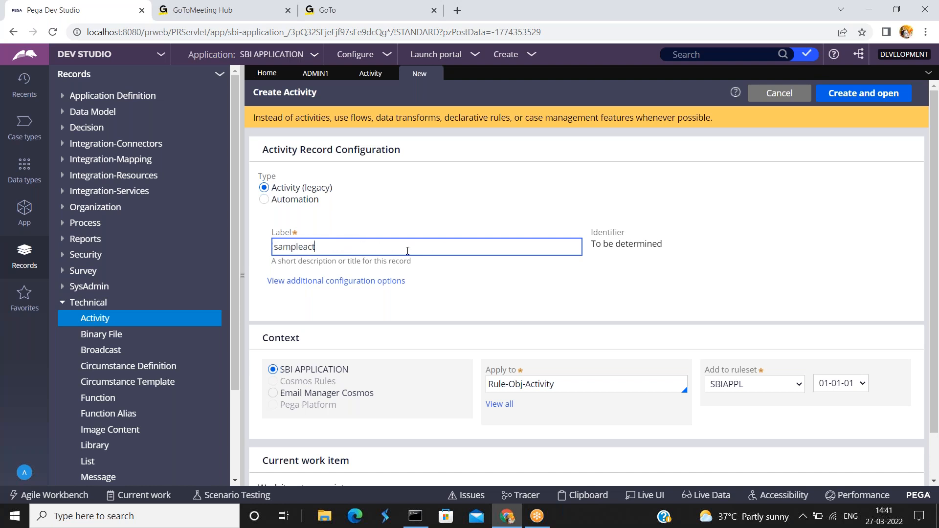
Enter SBI as the class the activity applies to
left_click(585, 384)
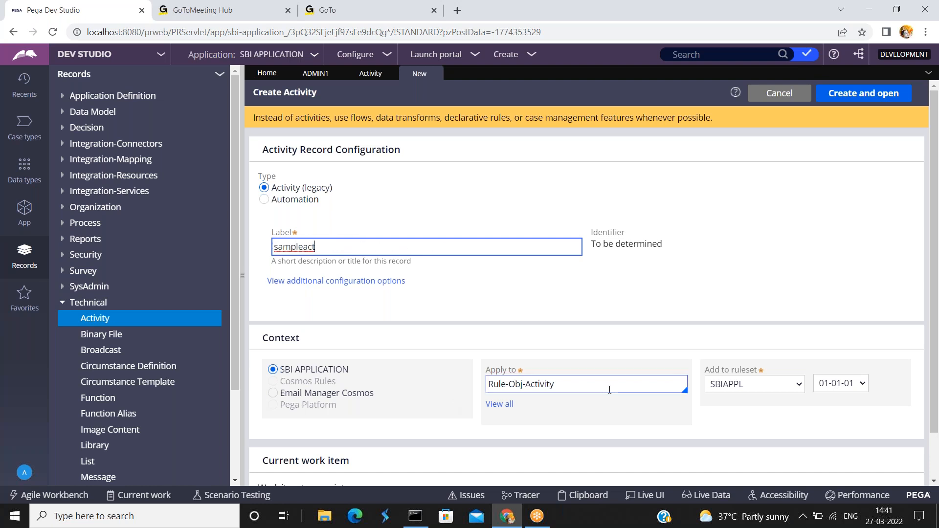
type("SB")
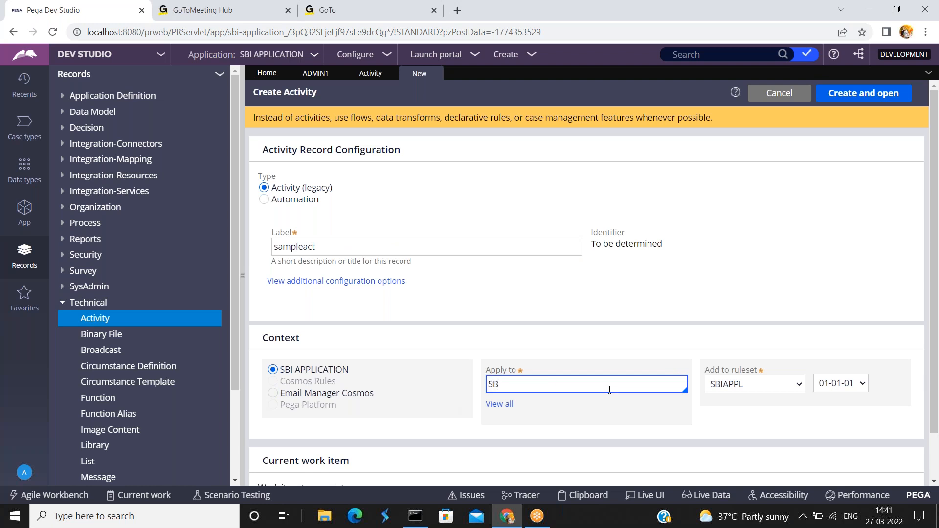
type("I")
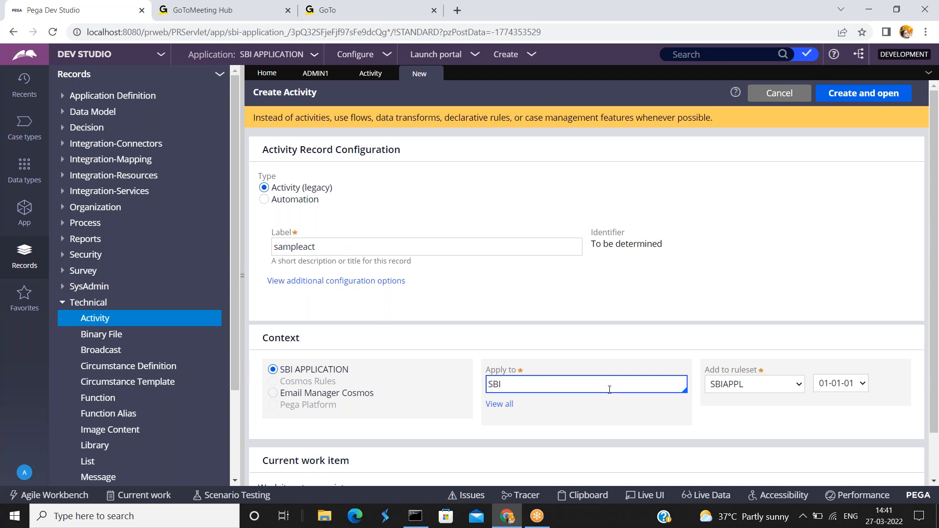
mouse_move(600, 386)
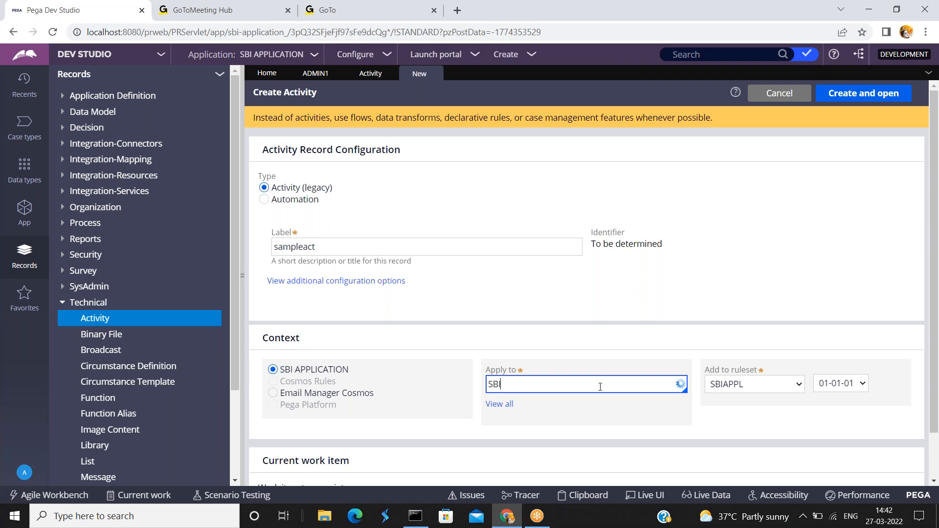
mouse_move(237, 75)
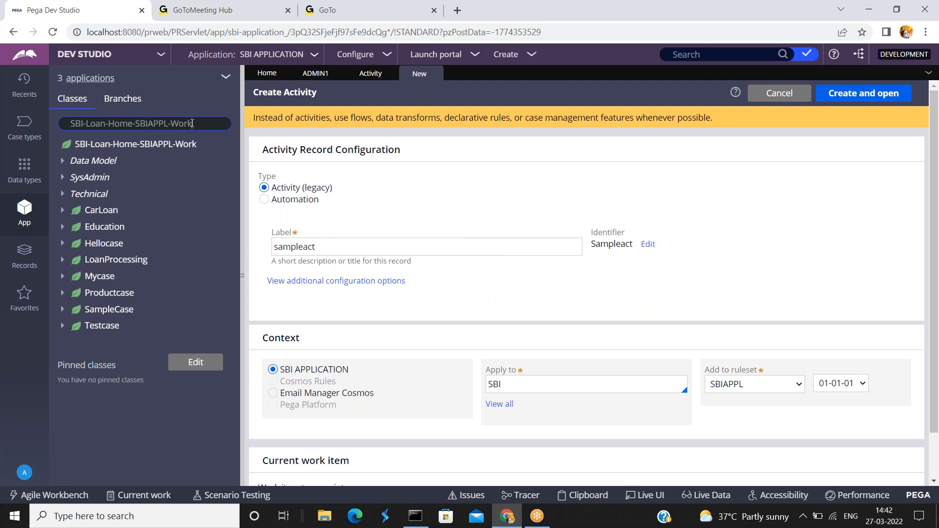
Apply to SBI-Loan-Home-SBIAPPL-Work, relabel sampleacti after the duplicate error, and create it
double_click(182, 123)
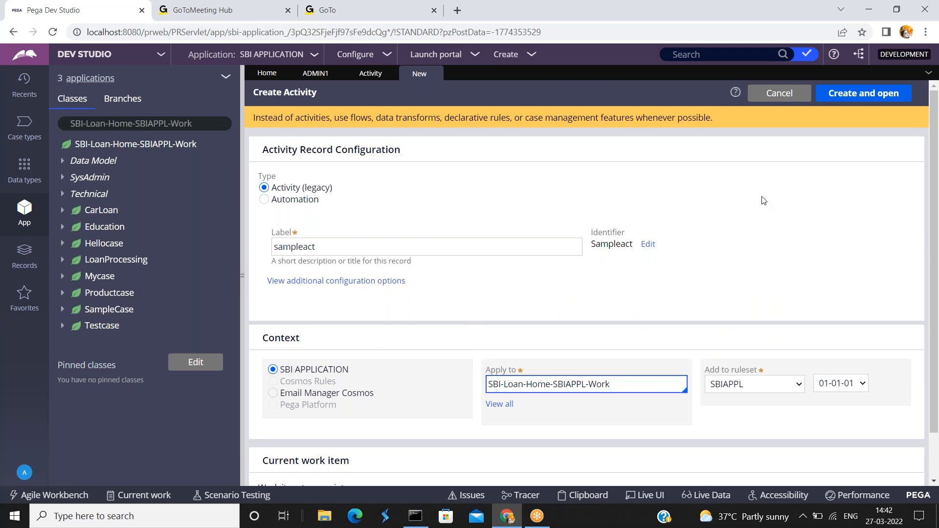
left_click(863, 93)
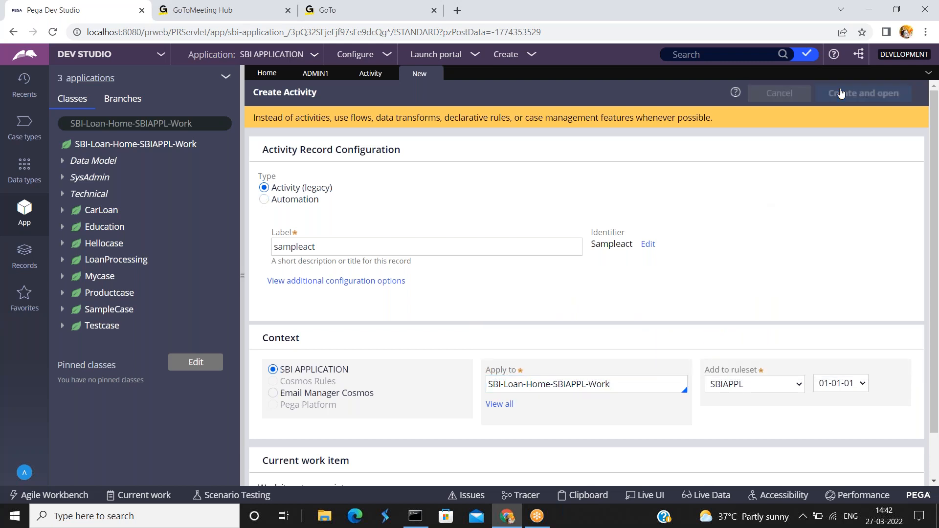
left_click(864, 93)
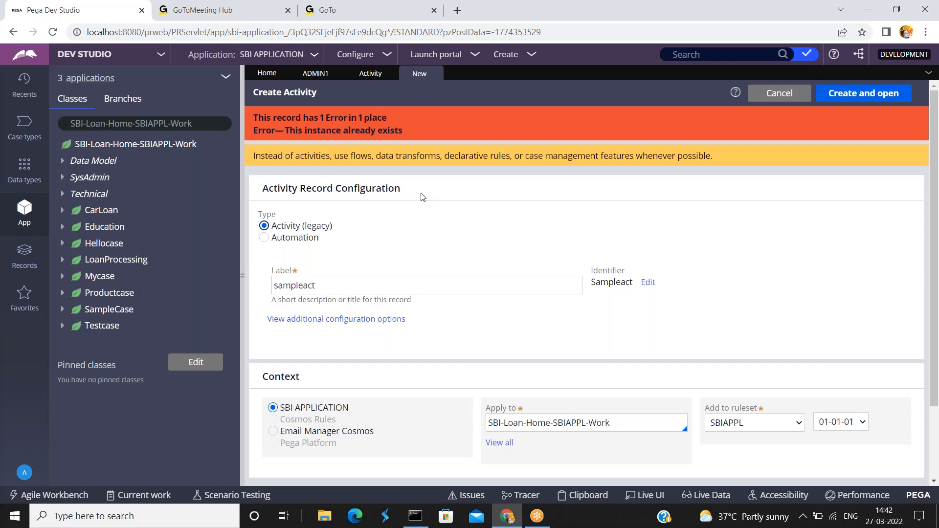
left_click(426, 285)
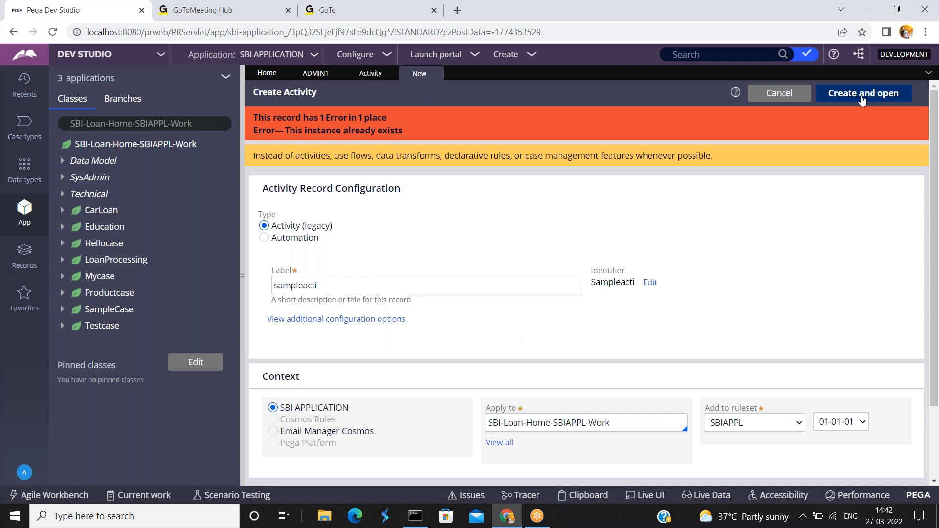
left_click(862, 93)
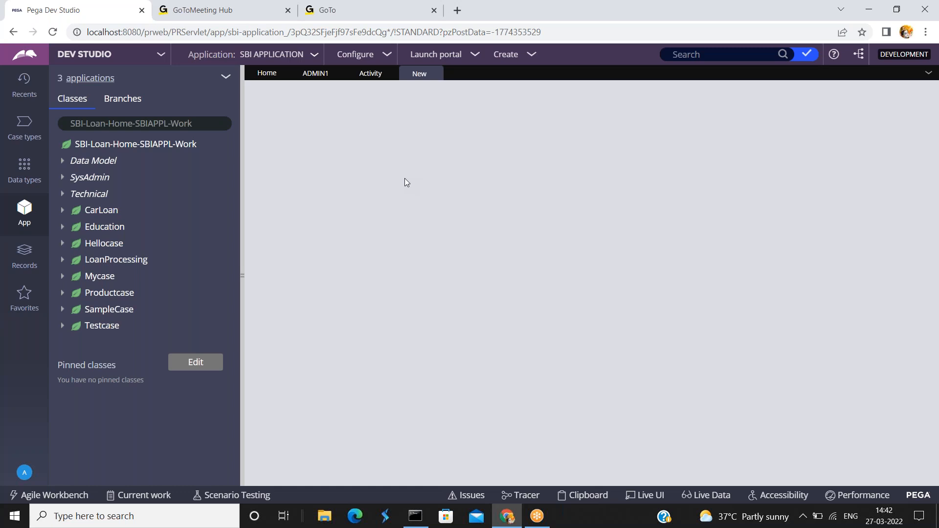
mouse_move(430, 182)
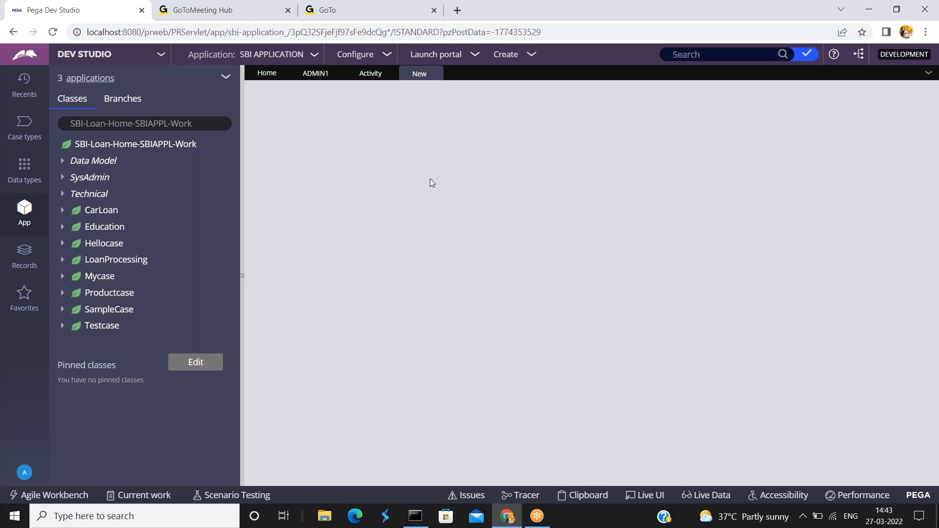
mouse_move(252, 296)
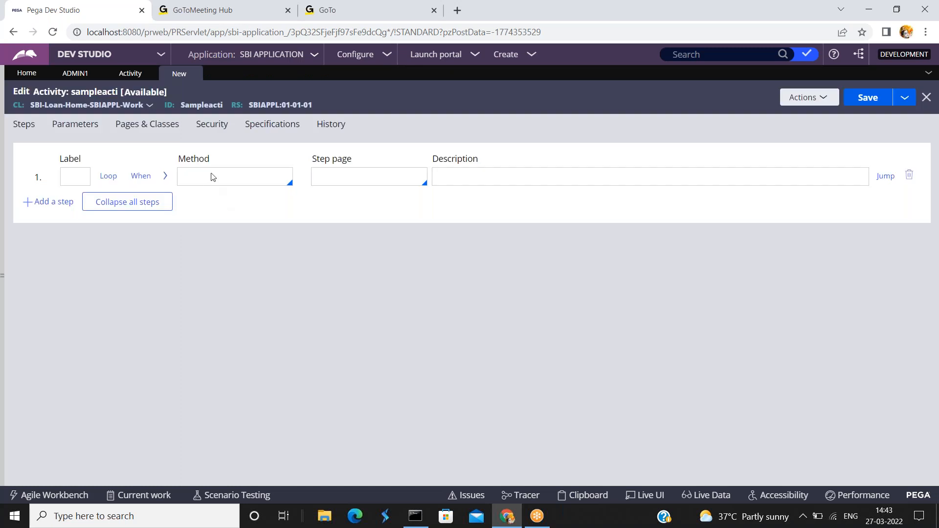
Enter Page-New as the method for step 1 on testpage
left_click(234, 176)
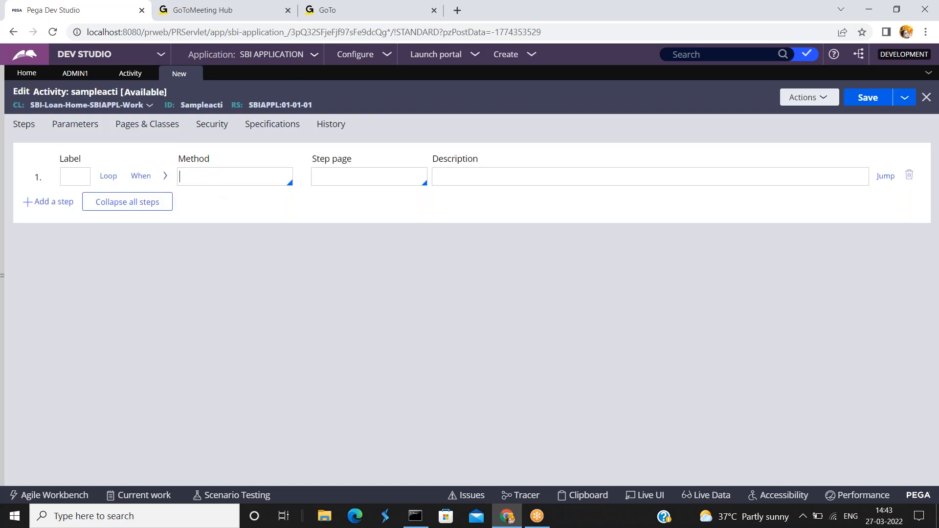
type("Page")
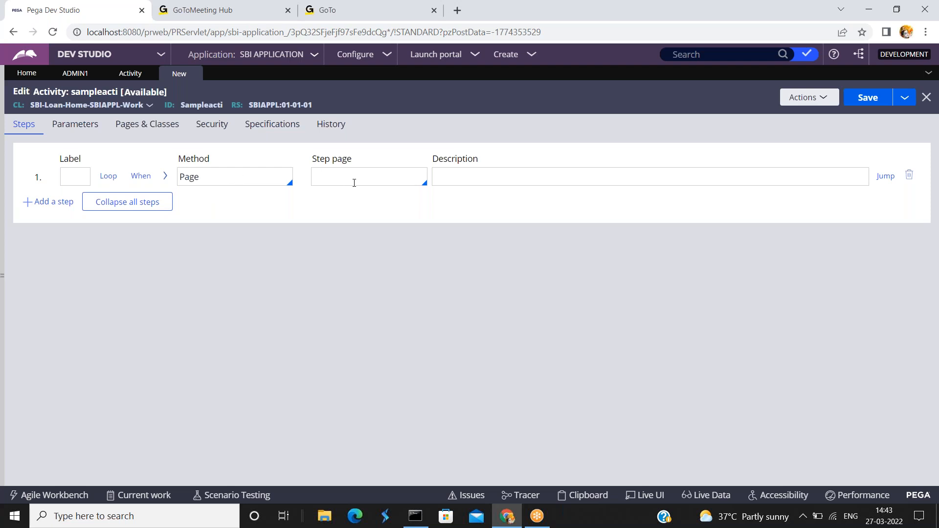
type("ge")
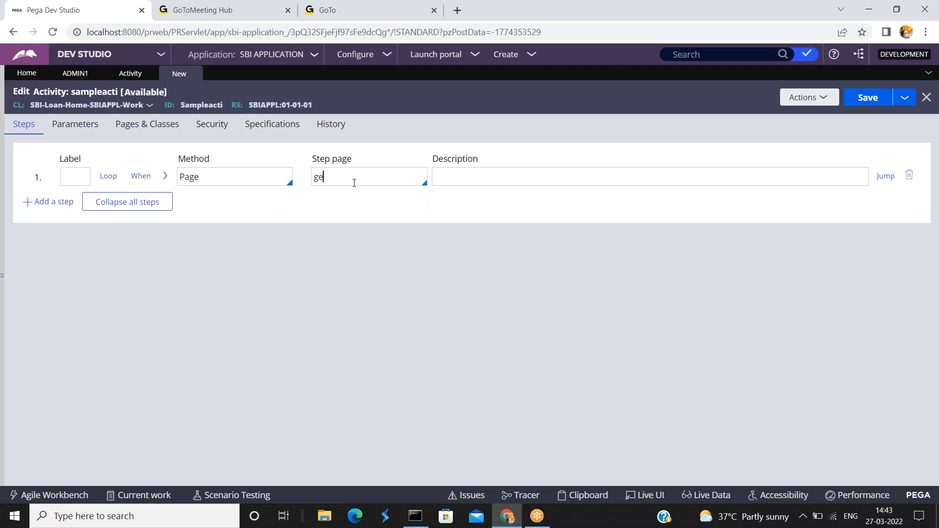
type("testpa")
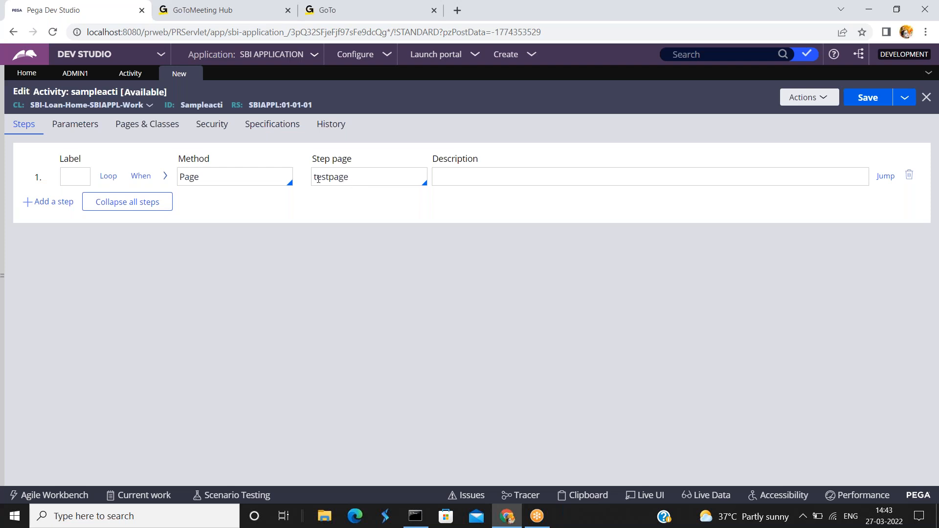
type("-")
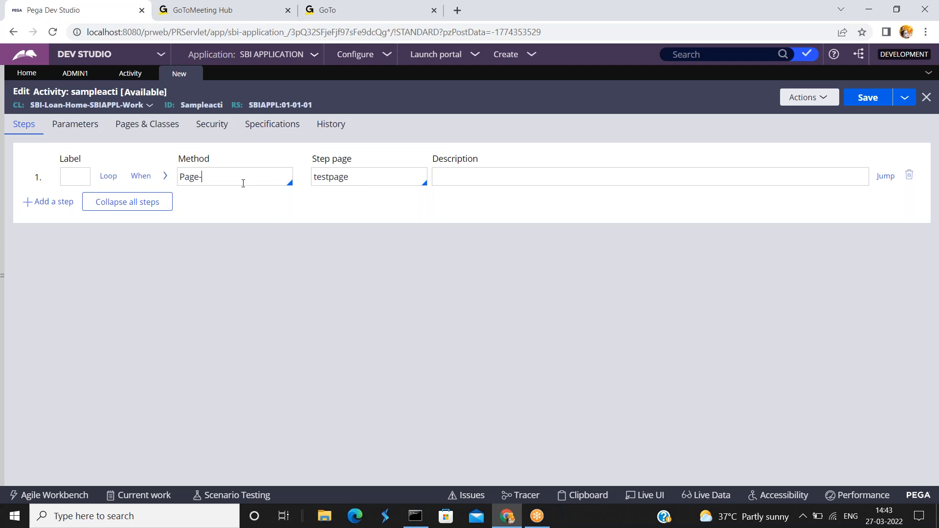
type("New")
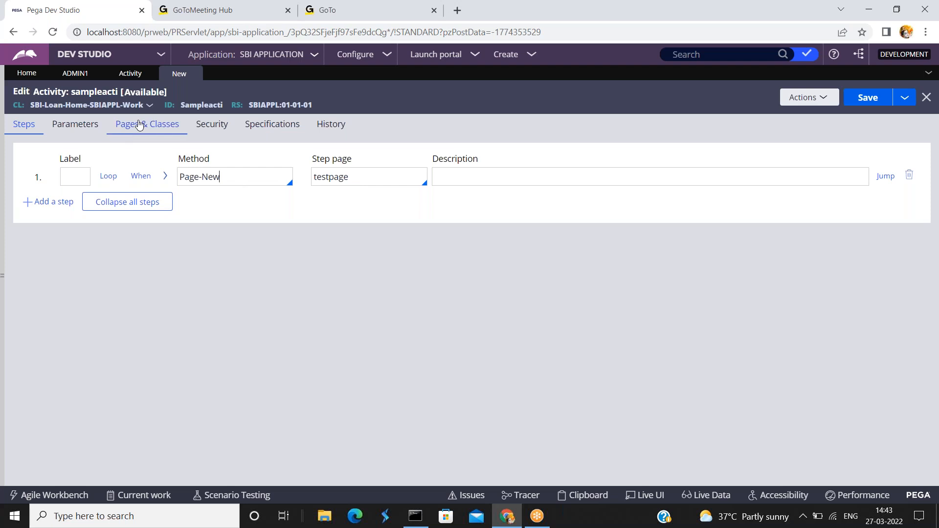
Add testpage with class SBI-Loan-Home-SBIAPPL-Work under Pages & Classes, then save
left_click(147, 123)
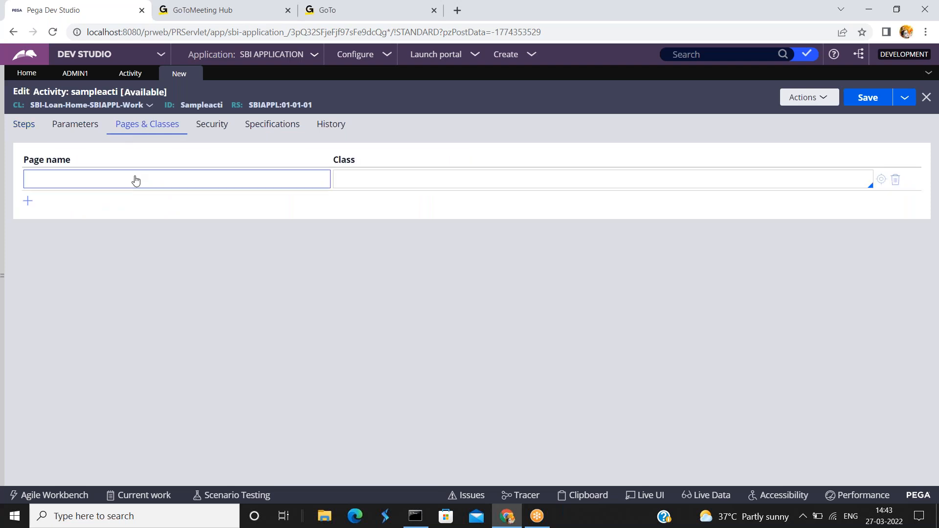
type("testpage")
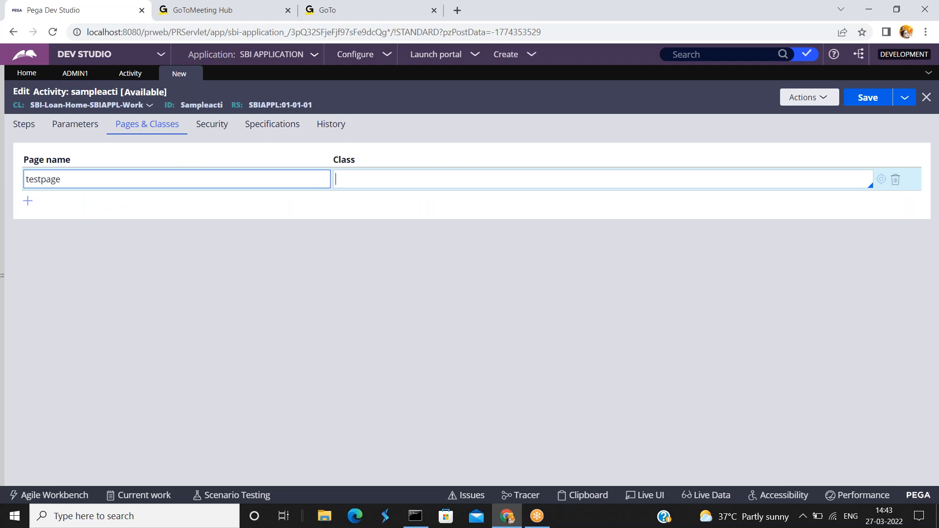
type("SBI-Loan-Home-SBIAPPL-Work")
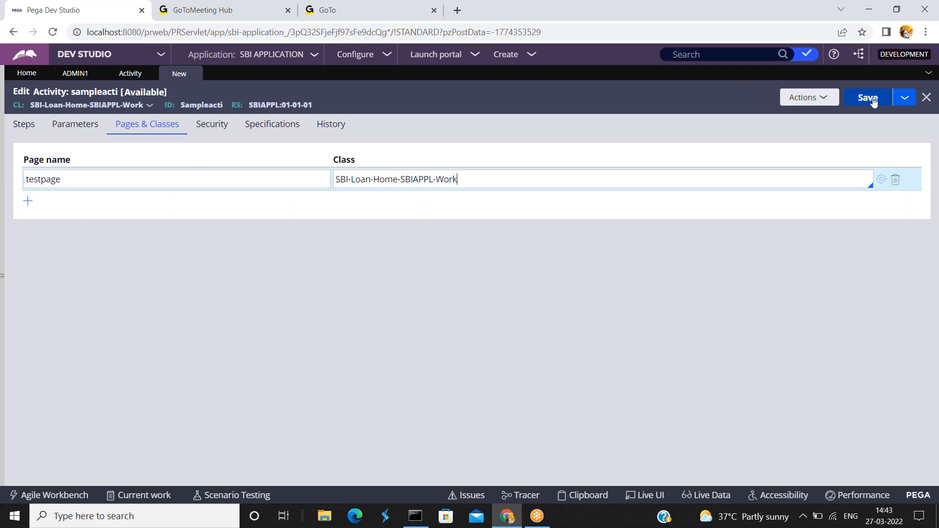
left_click(867, 97)
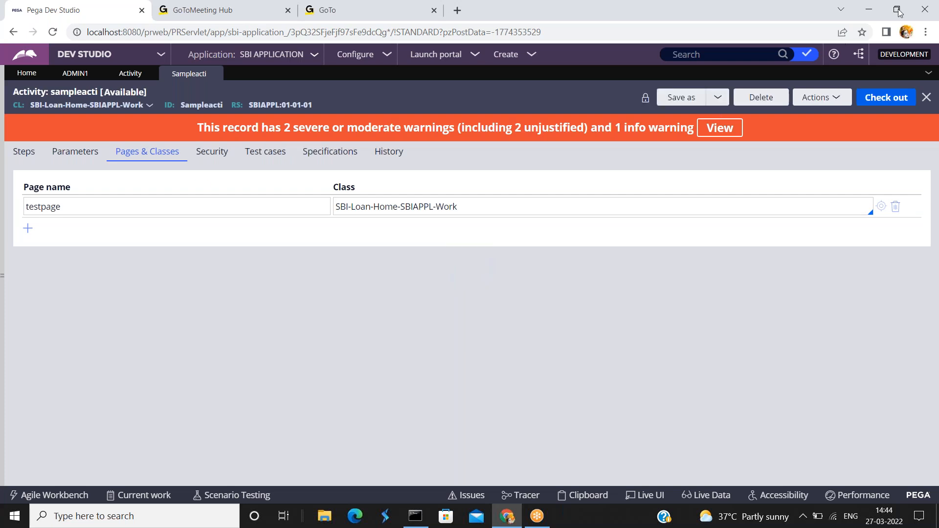
mouse_move(766, 116)
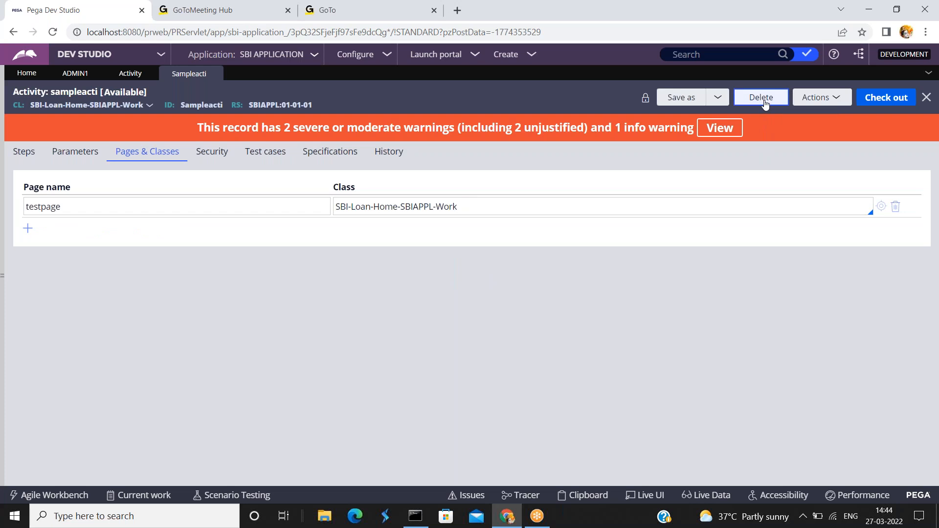
Delete sampleacti, confirming the deletion with a reason in the dialog
left_click(760, 97)
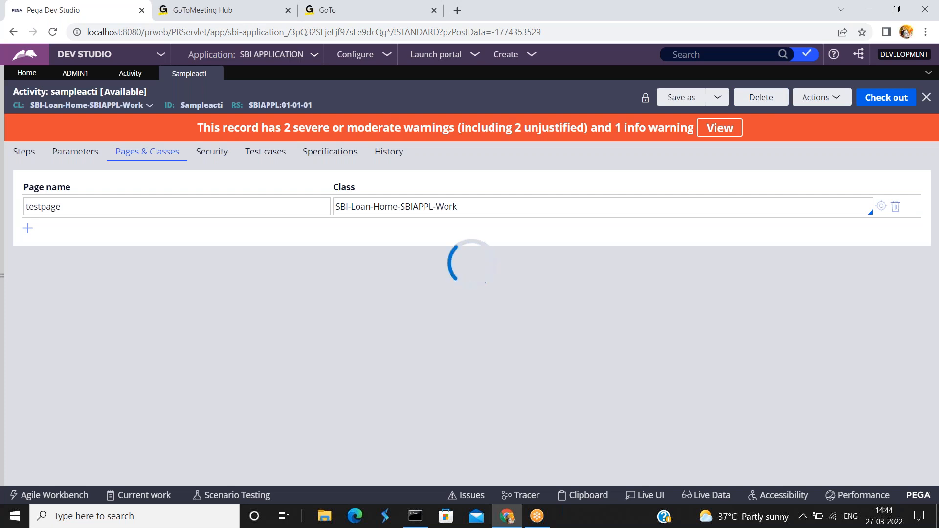
left_click(760, 97)
type("nr")
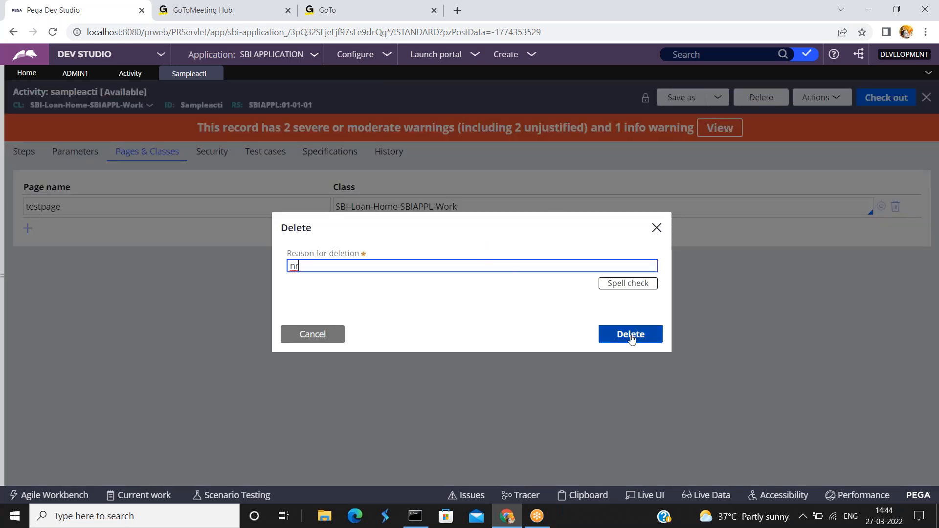
left_click(630, 334)
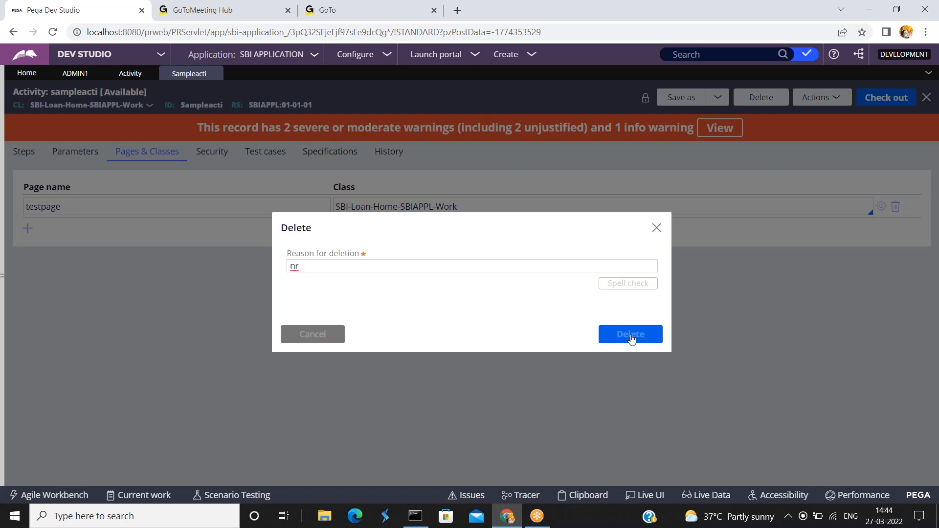
left_click(630, 334)
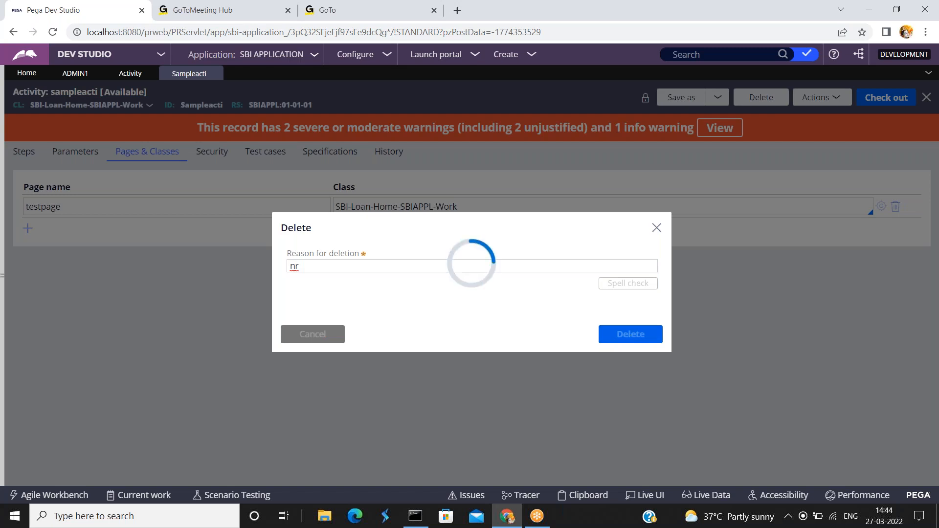
left_click(629, 334)
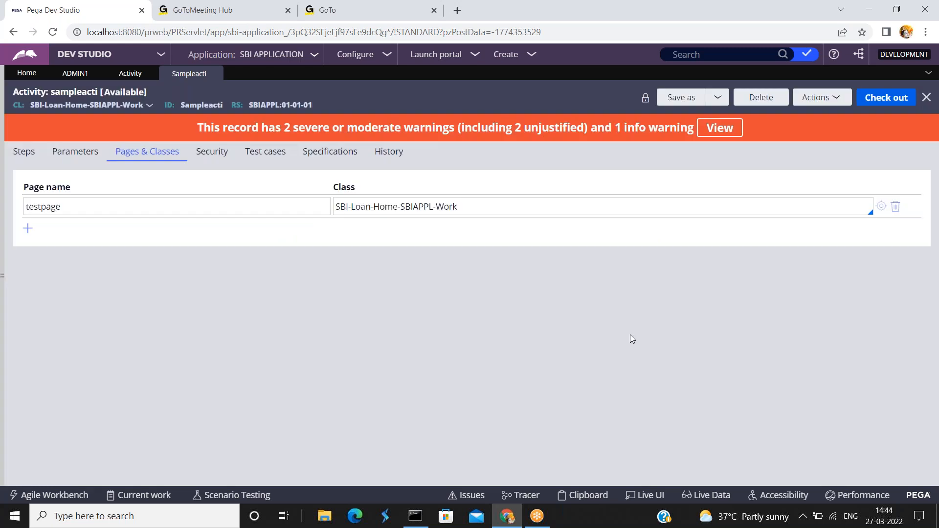
left_click(722, 53)
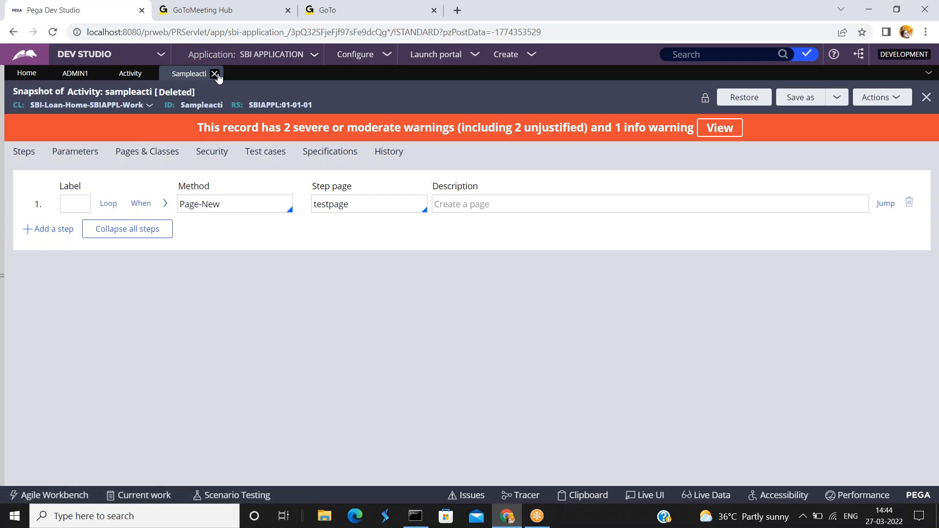
Close the deleted snapshot tab and run a header search for 'sampleacti'
left_click(215, 73)
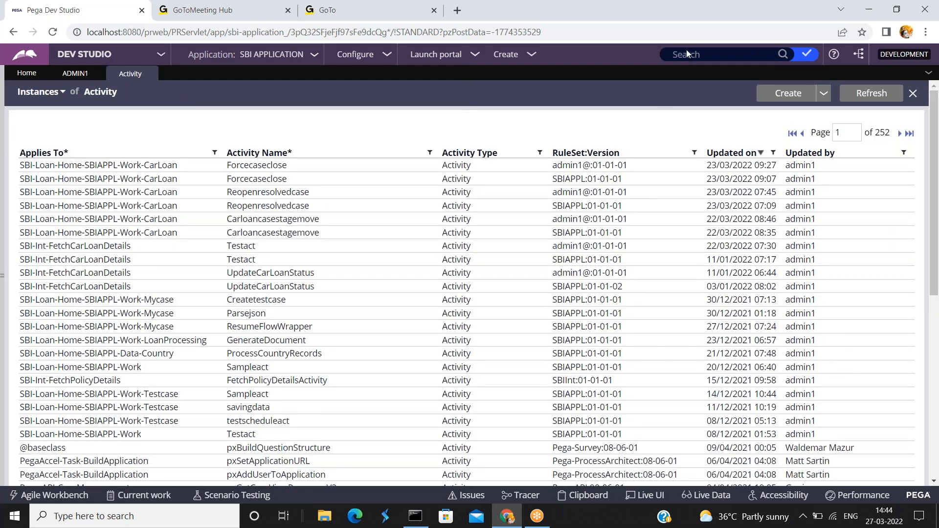
left_click(719, 54)
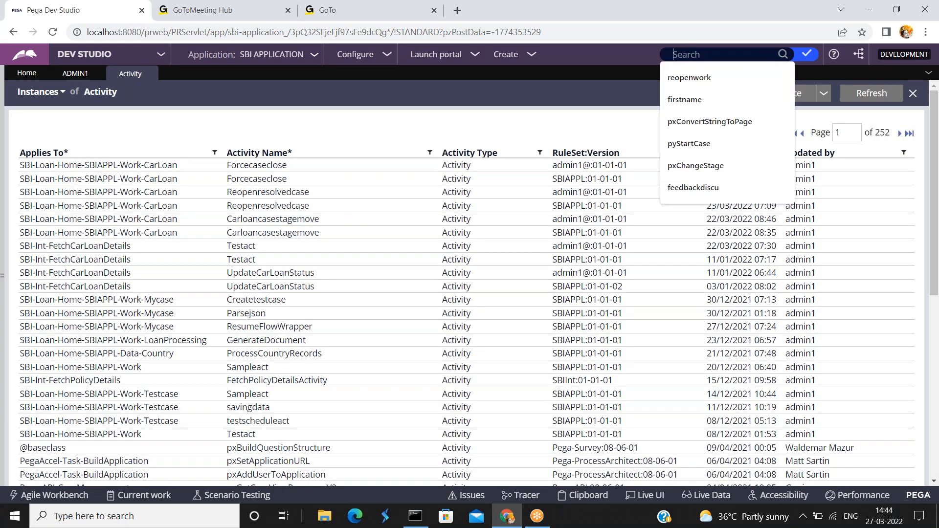
type("samplead")
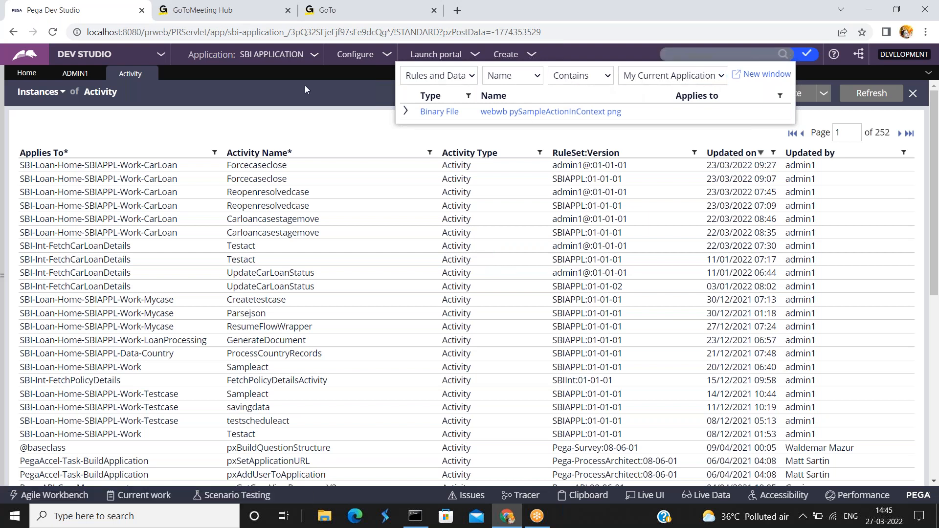
type("sampleacti")
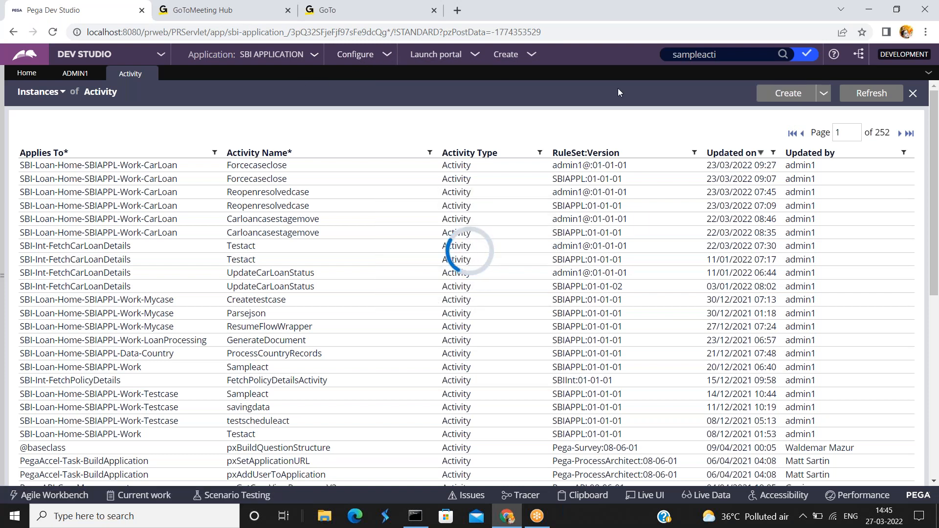
left_click(912, 93)
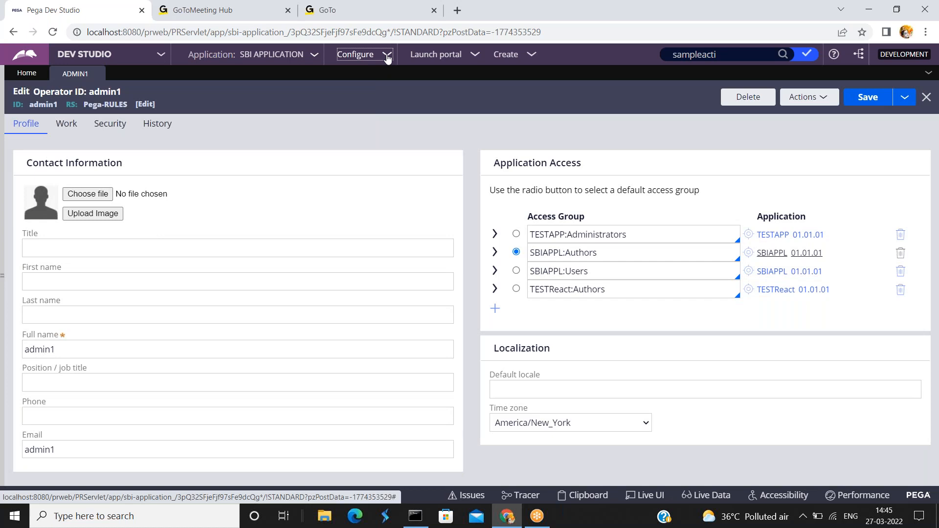
Open the Configure menu's Application options
left_click(362, 54)
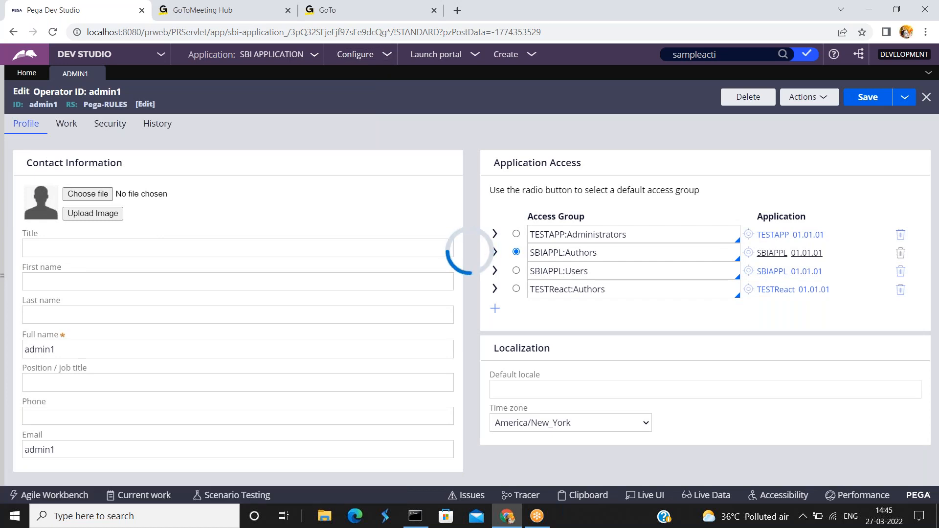
left_click(355, 54)
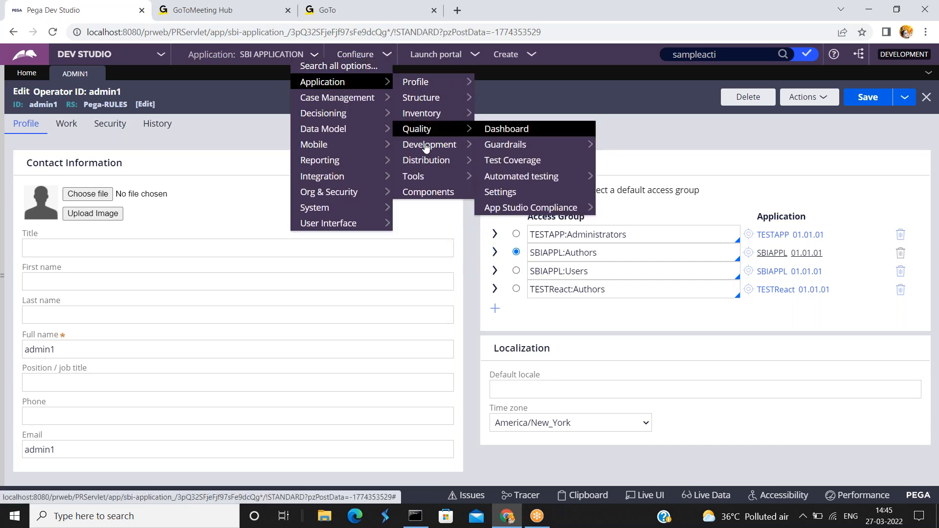
mouse_move(429, 144)
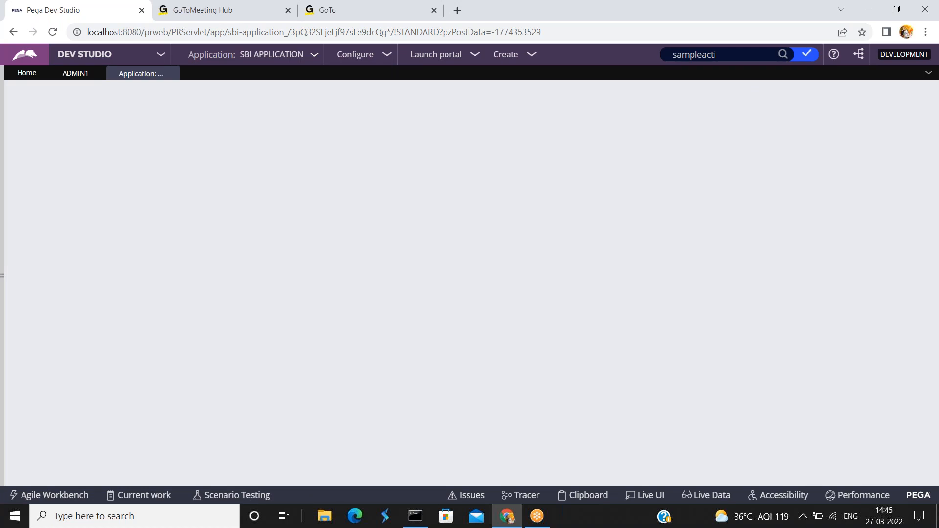
mouse_move(379, 157)
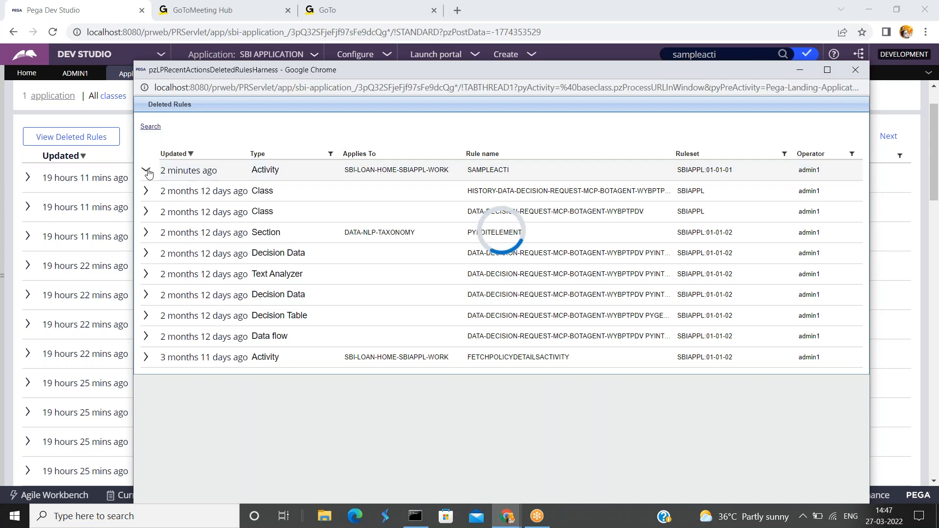
Expand the SAMPLEACTI deletion details and open the deleted activity's snapshot
left_click(145, 170)
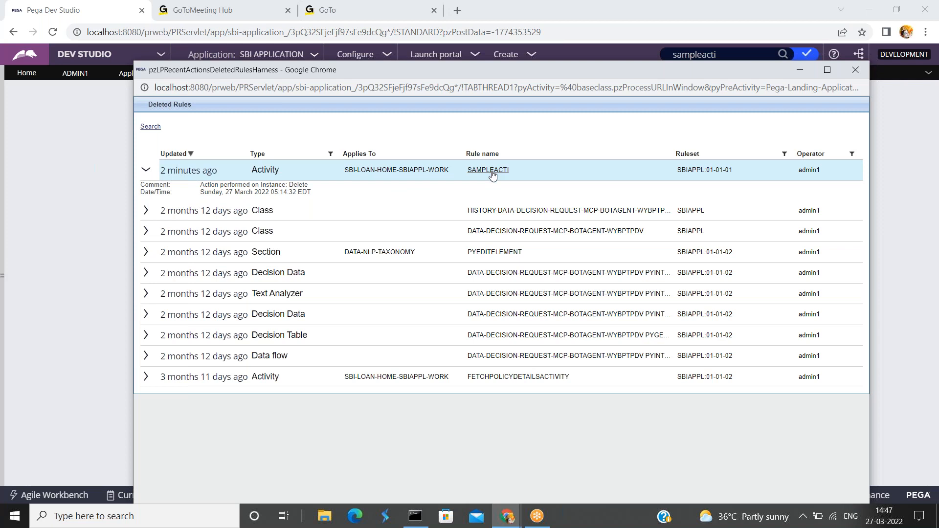
left_click(488, 170)
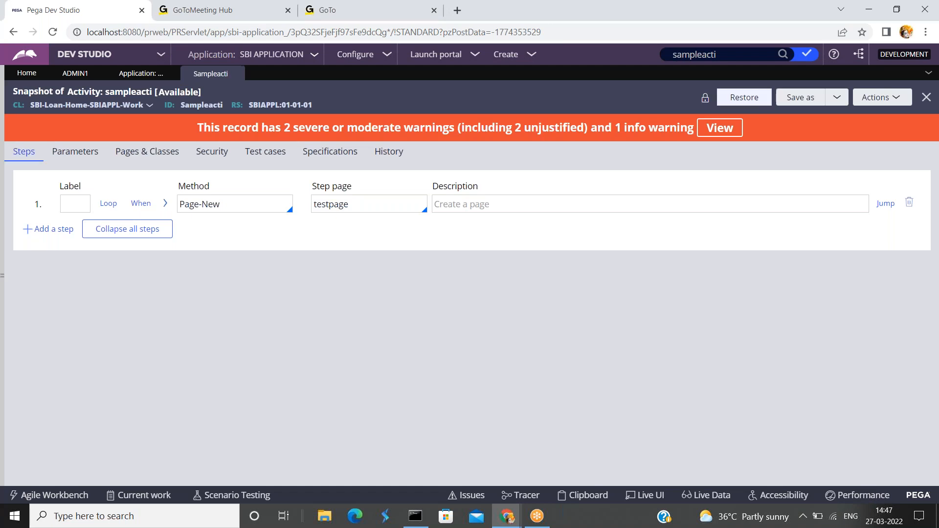
Restore the deleted sampleacti activity from its snapshot, keeping the Page-New step on testpage
left_click(718, 128)
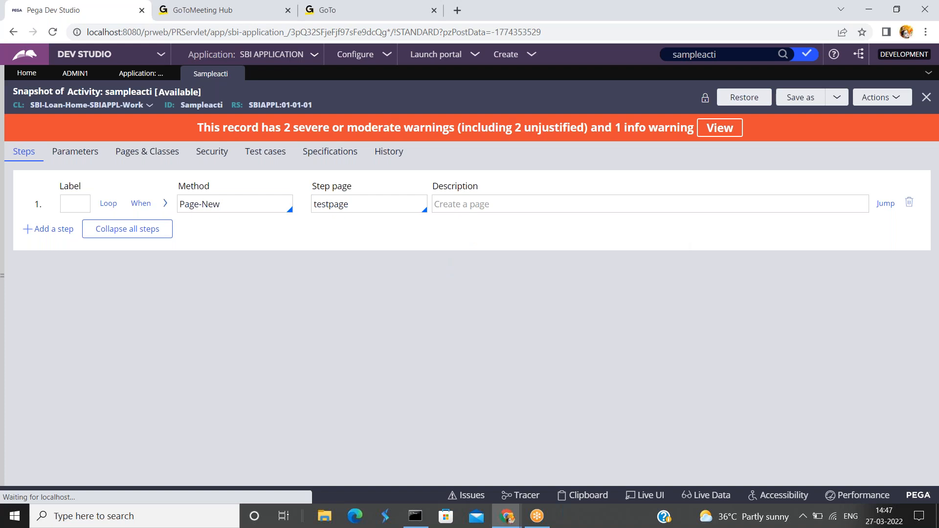
left_click(744, 97)
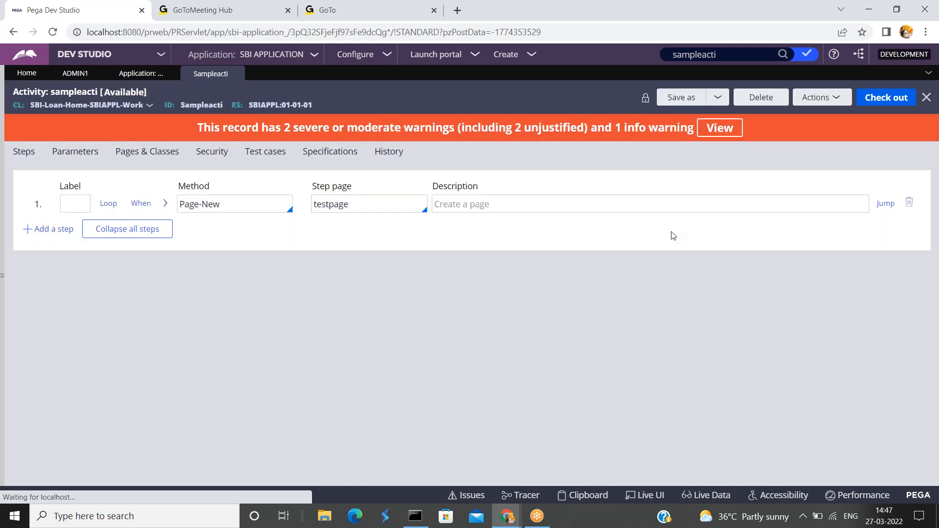
mouse_move(608, 168)
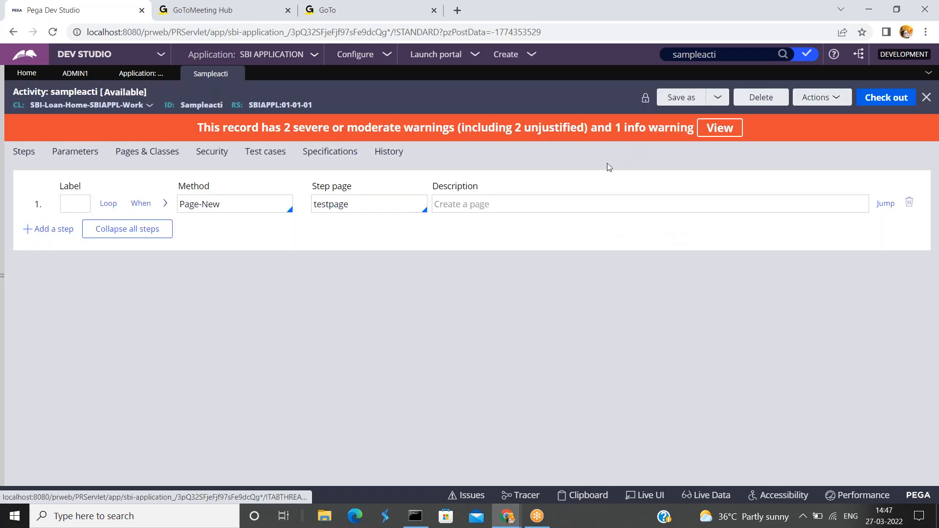
left_click(23, 151)
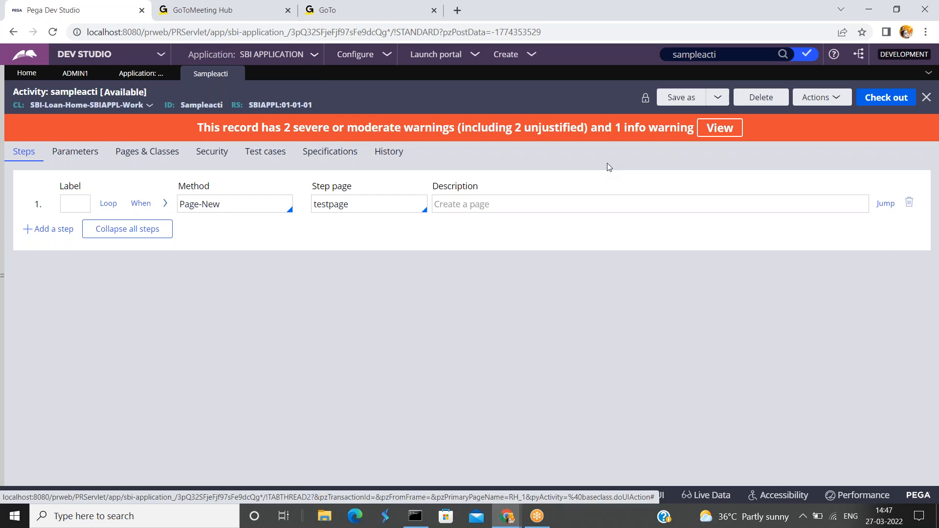
mouse_move(892, 36)
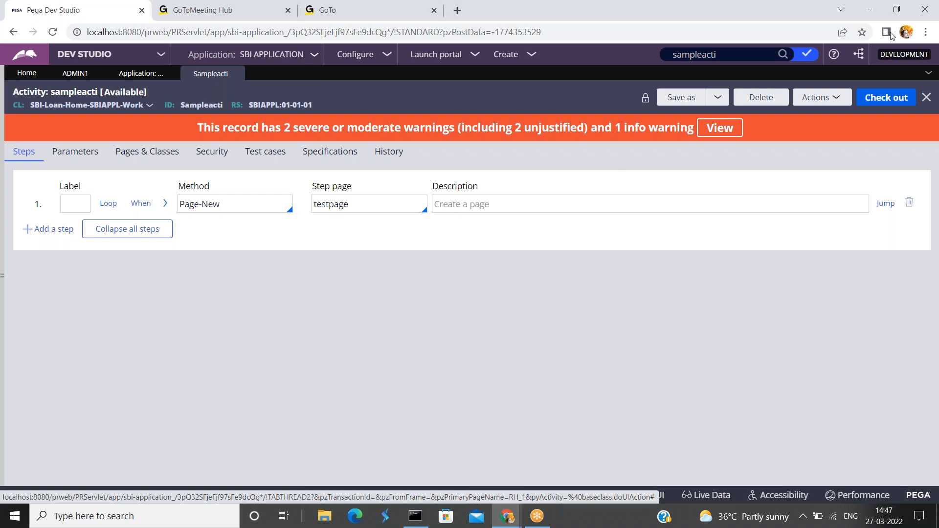